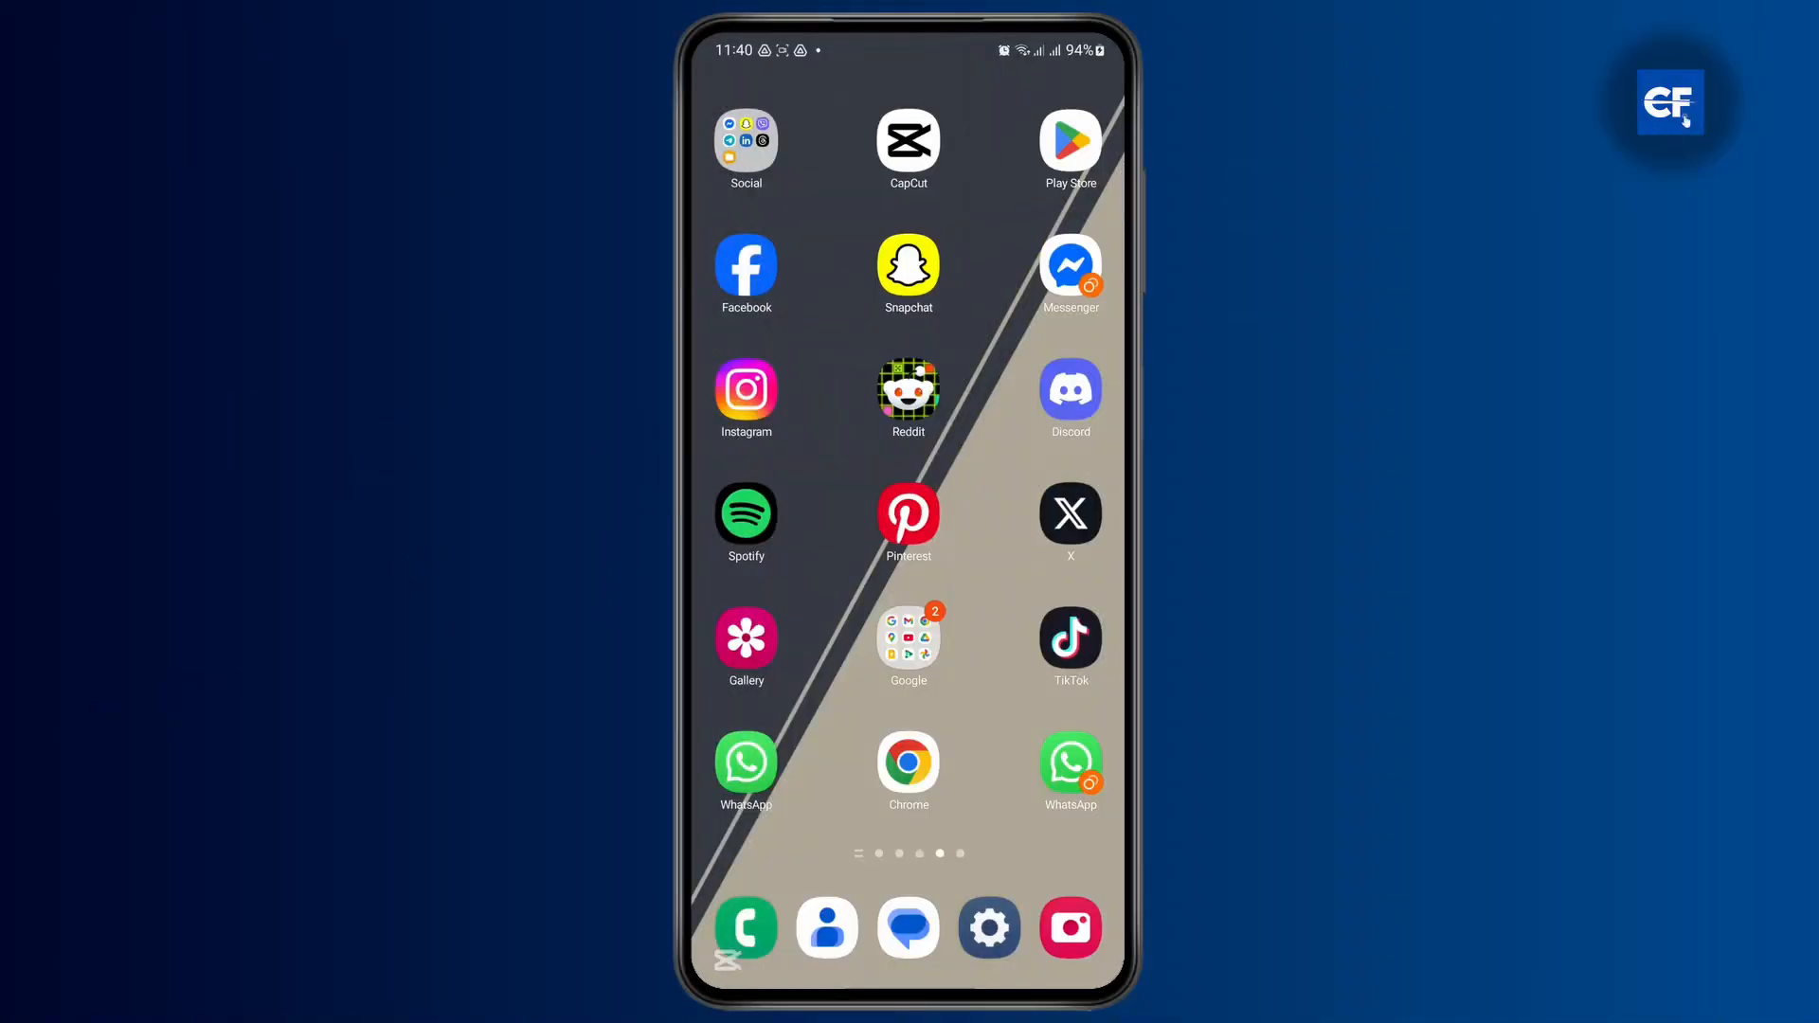
- Launch CapCut from the Android home screen to its recent-projects start page
click(908, 140)
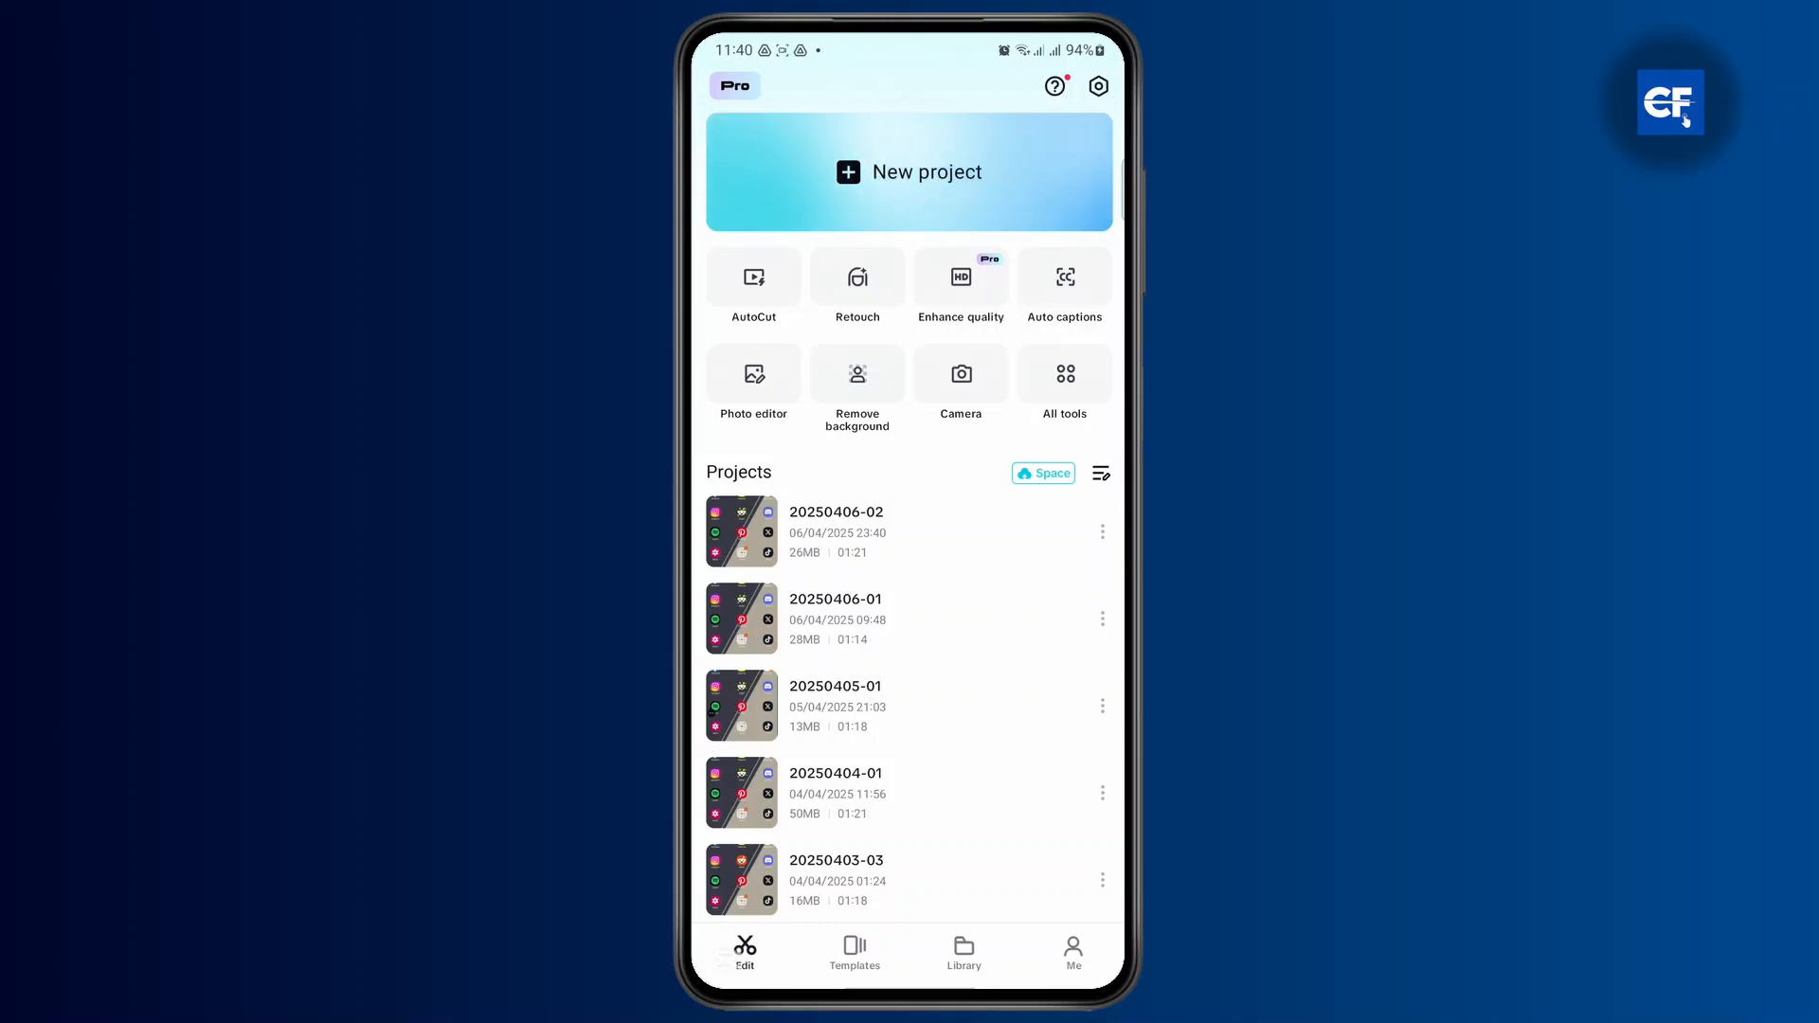
click(1098, 85)
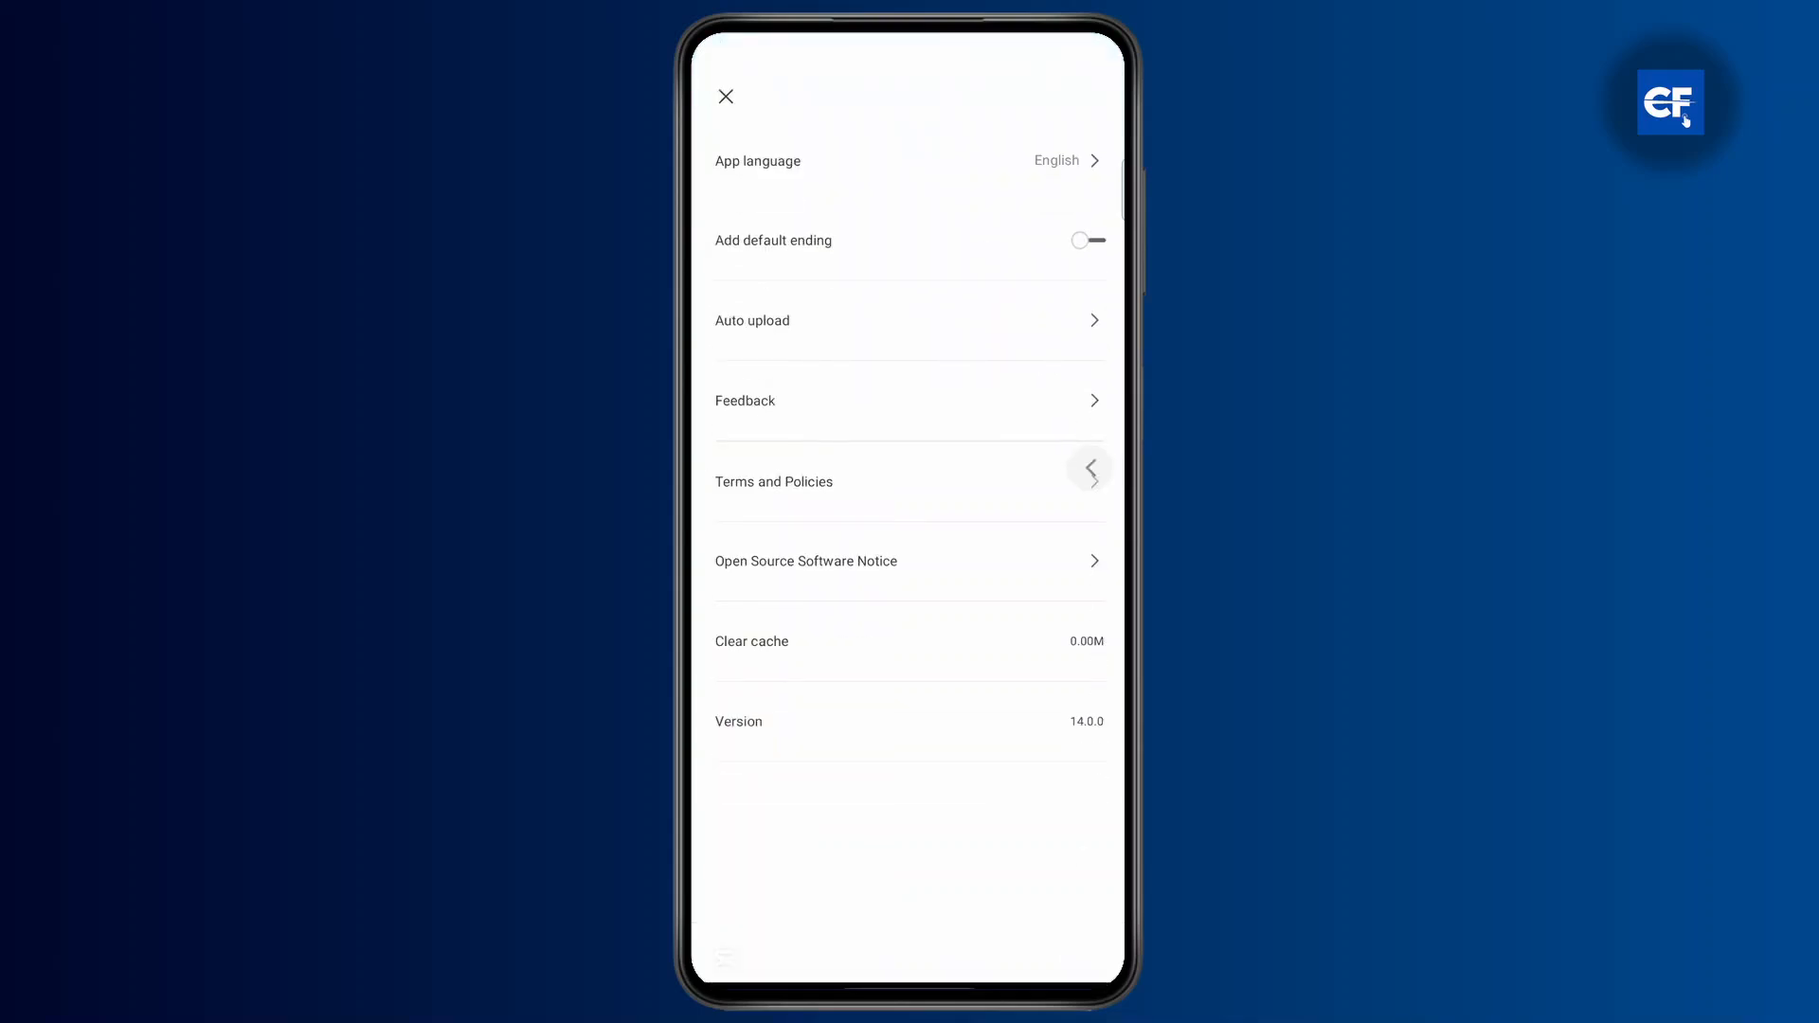
click(726, 97)
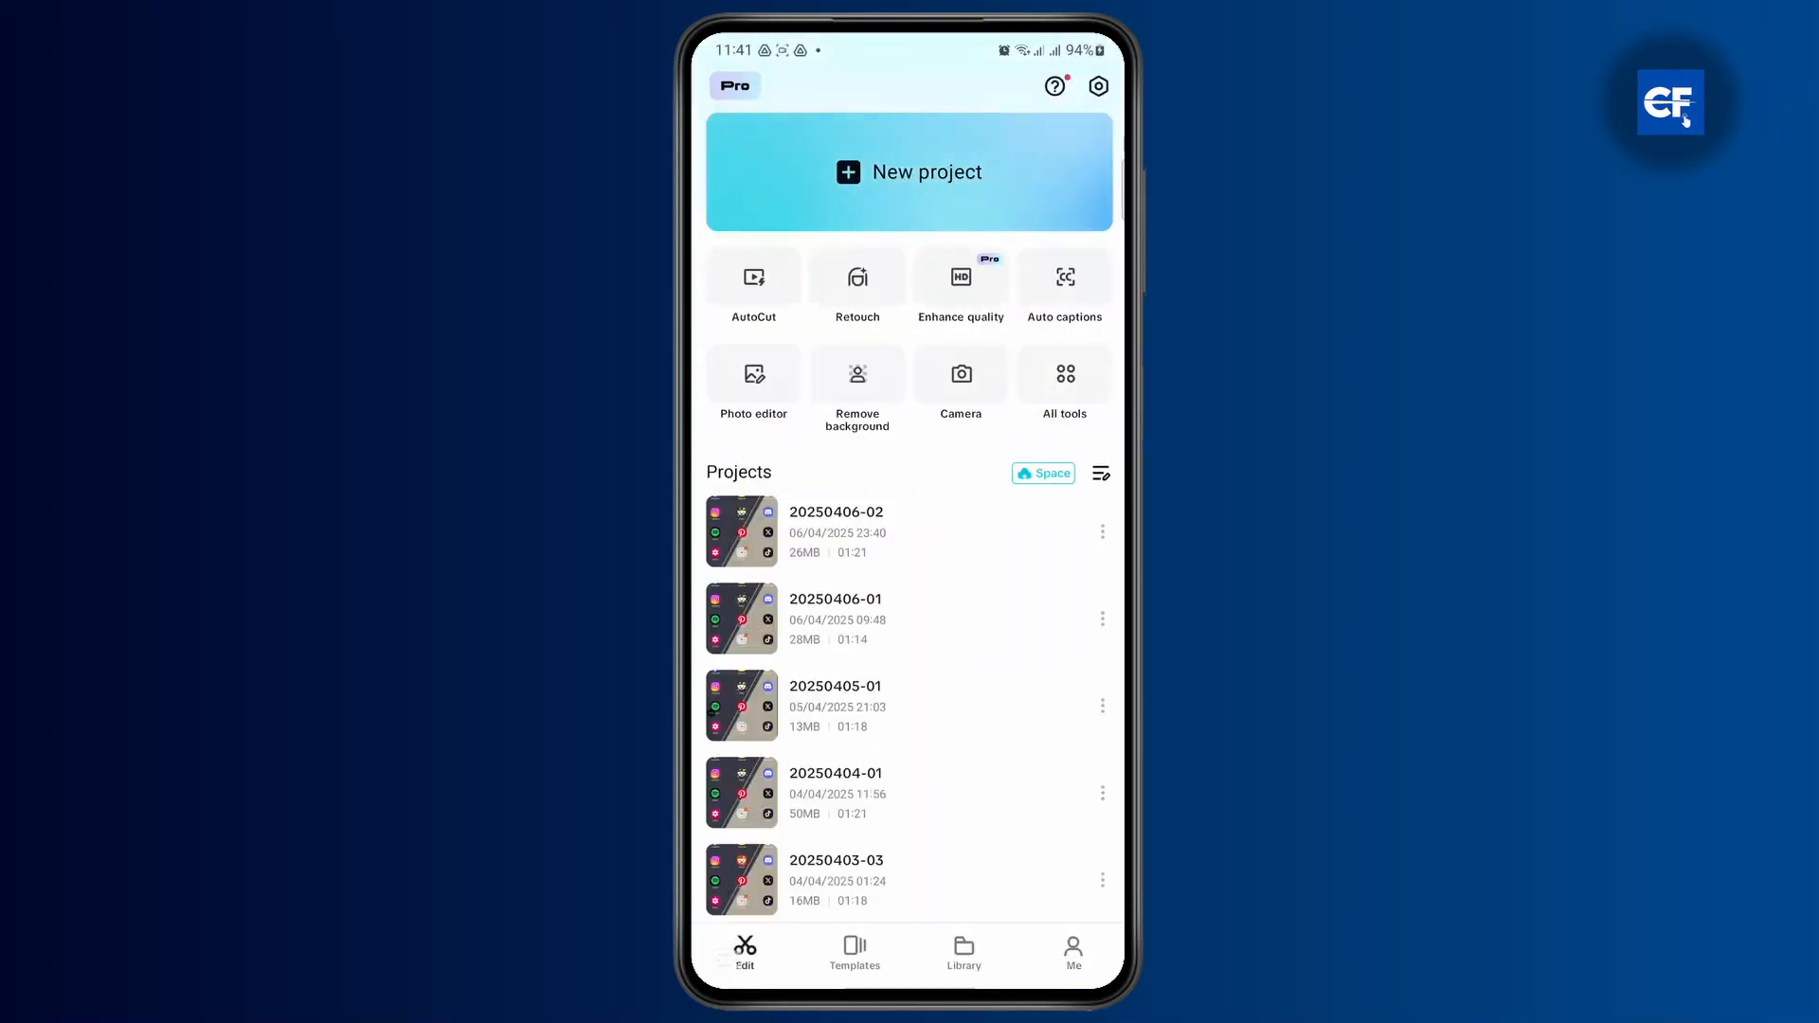
click(1097, 85)
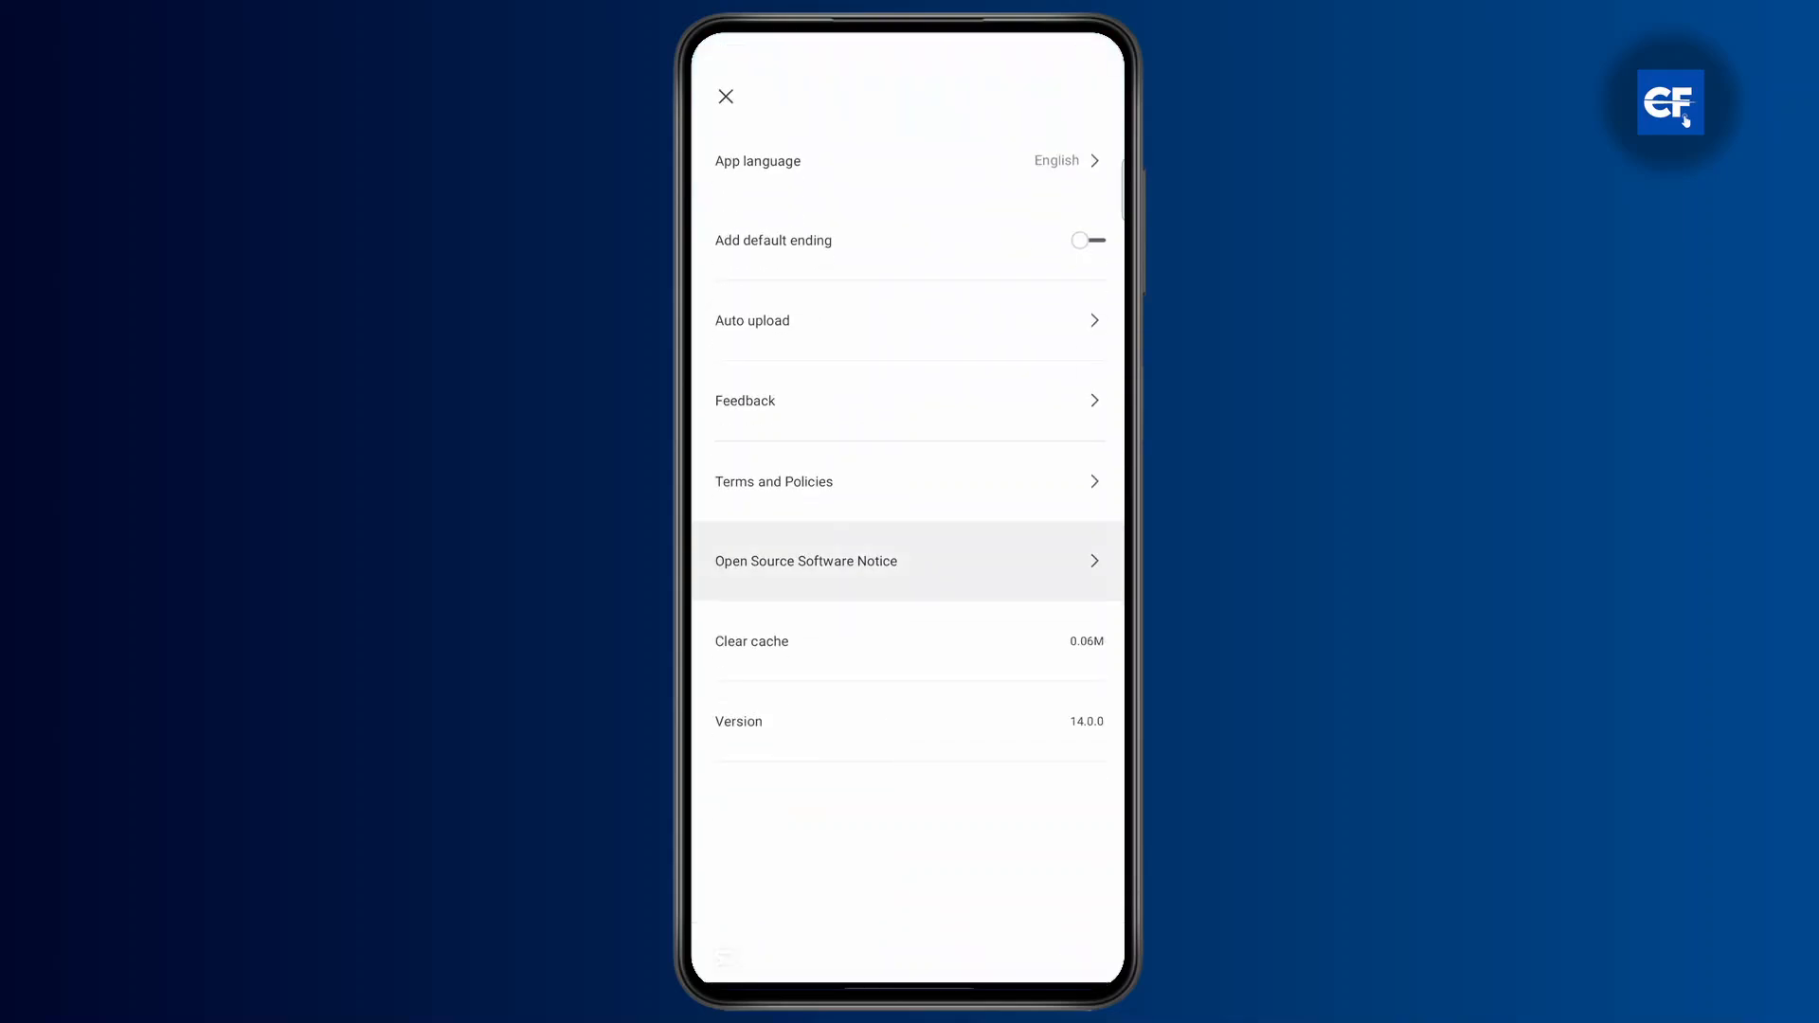
click(726, 96)
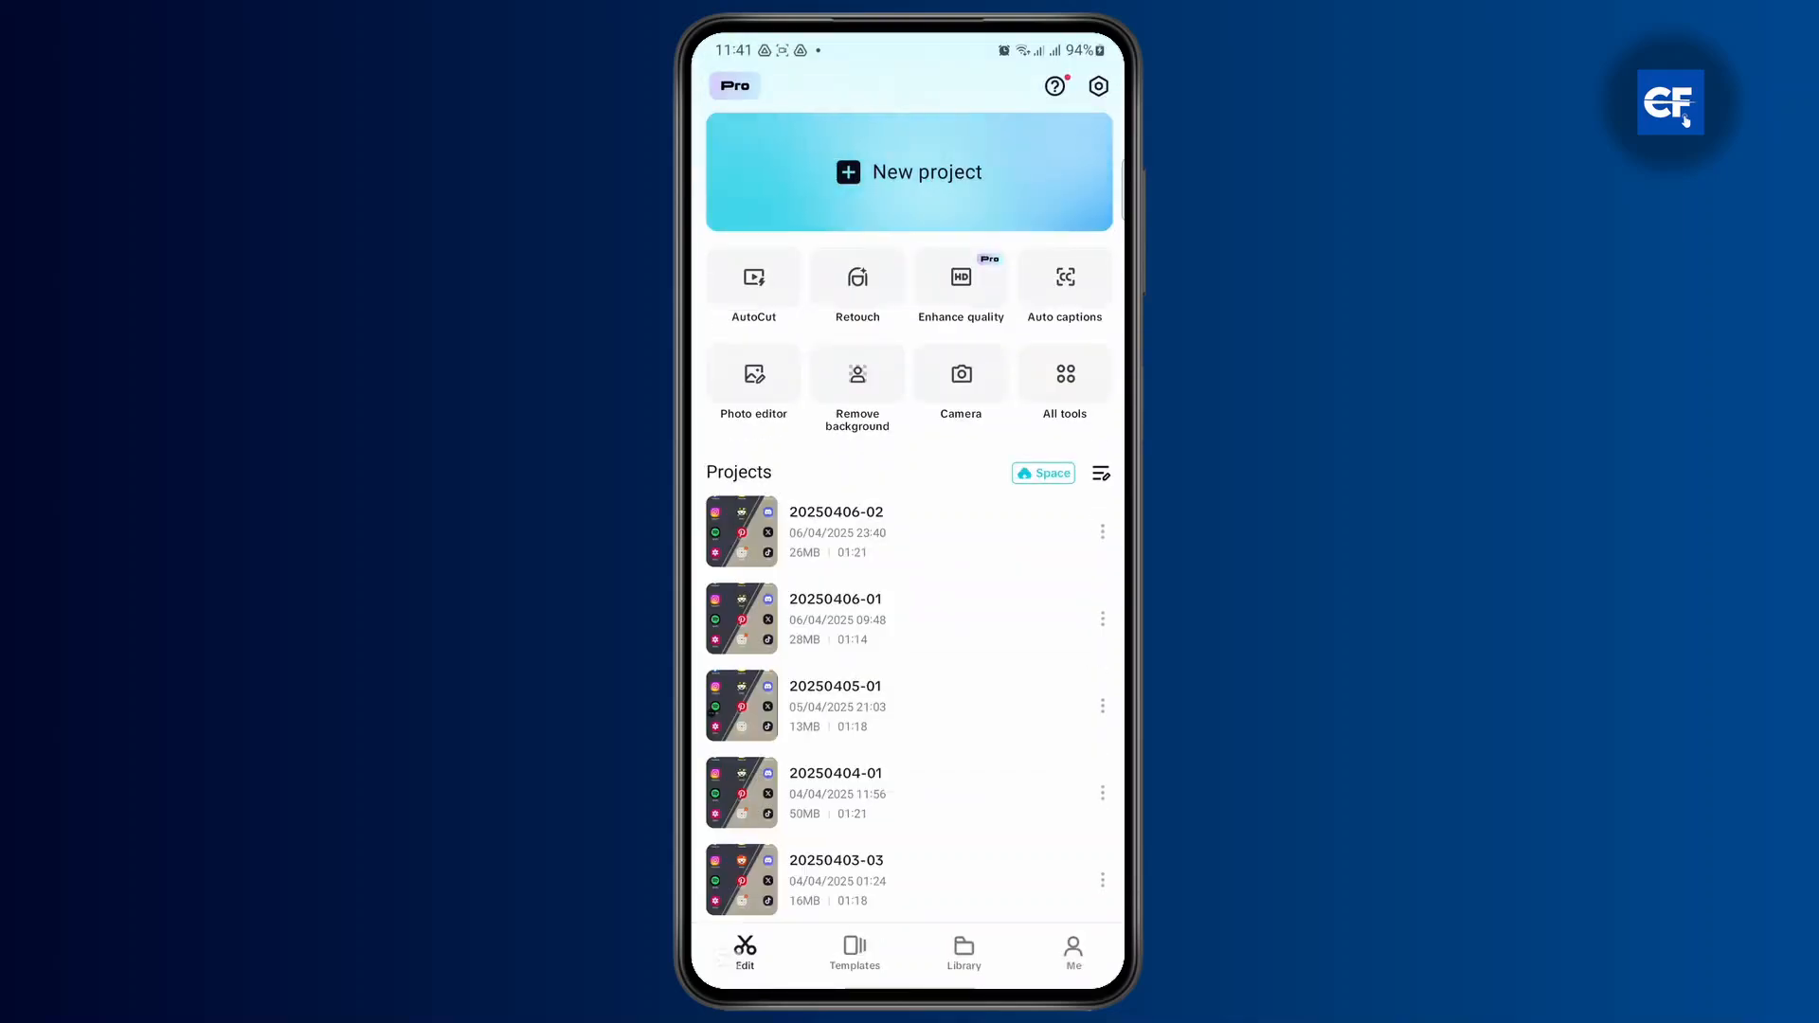
- From the Me profile's options panel, sign out of the CapCut account and confirm
click(1072, 951)
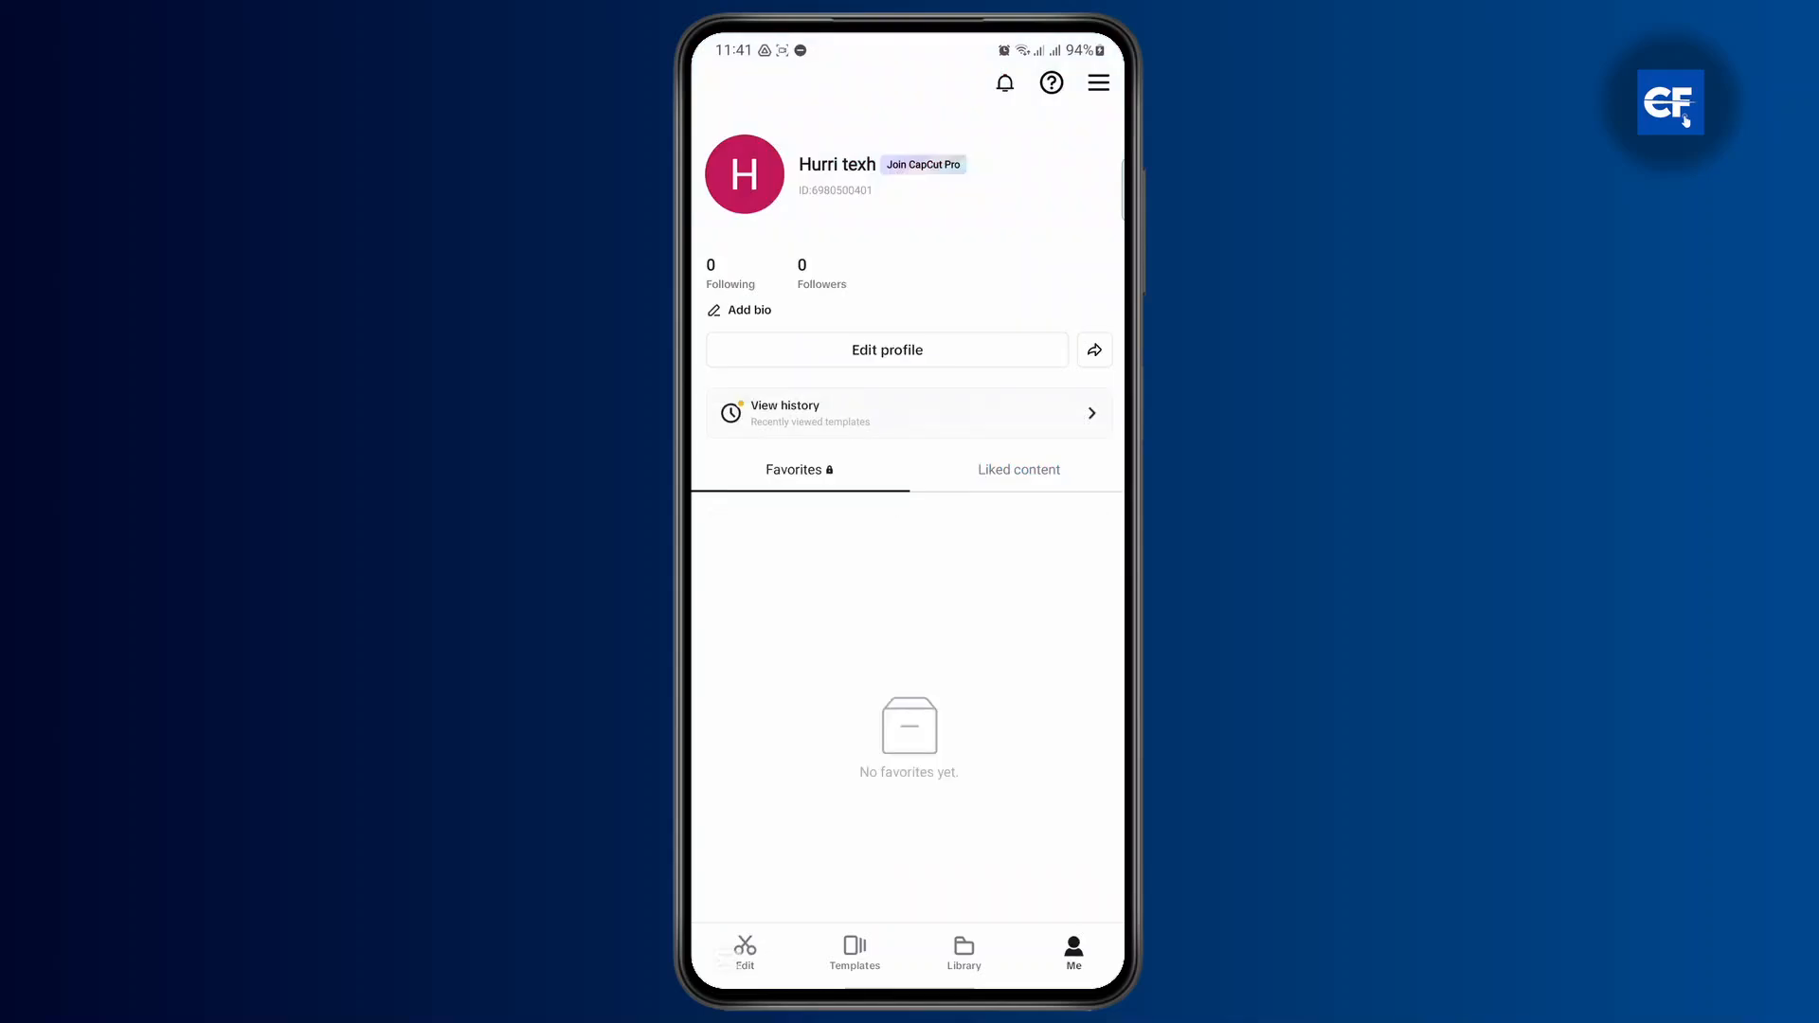
click(1097, 82)
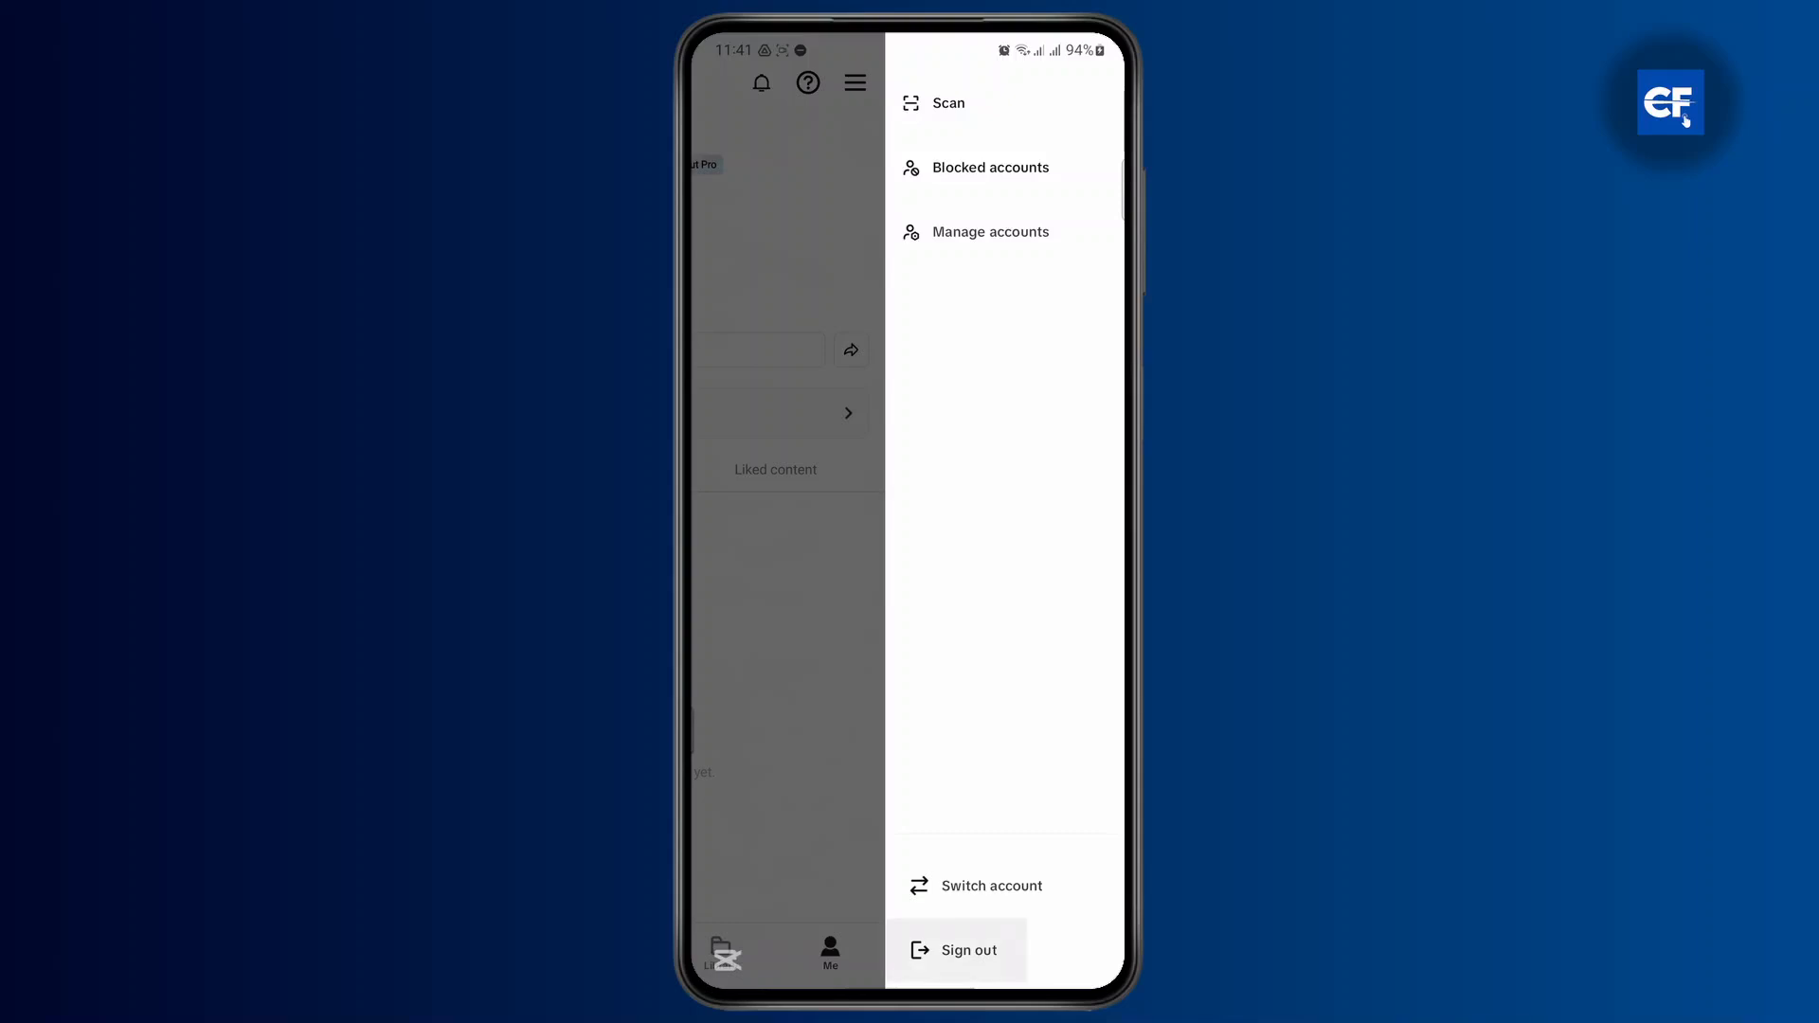
click(966, 950)
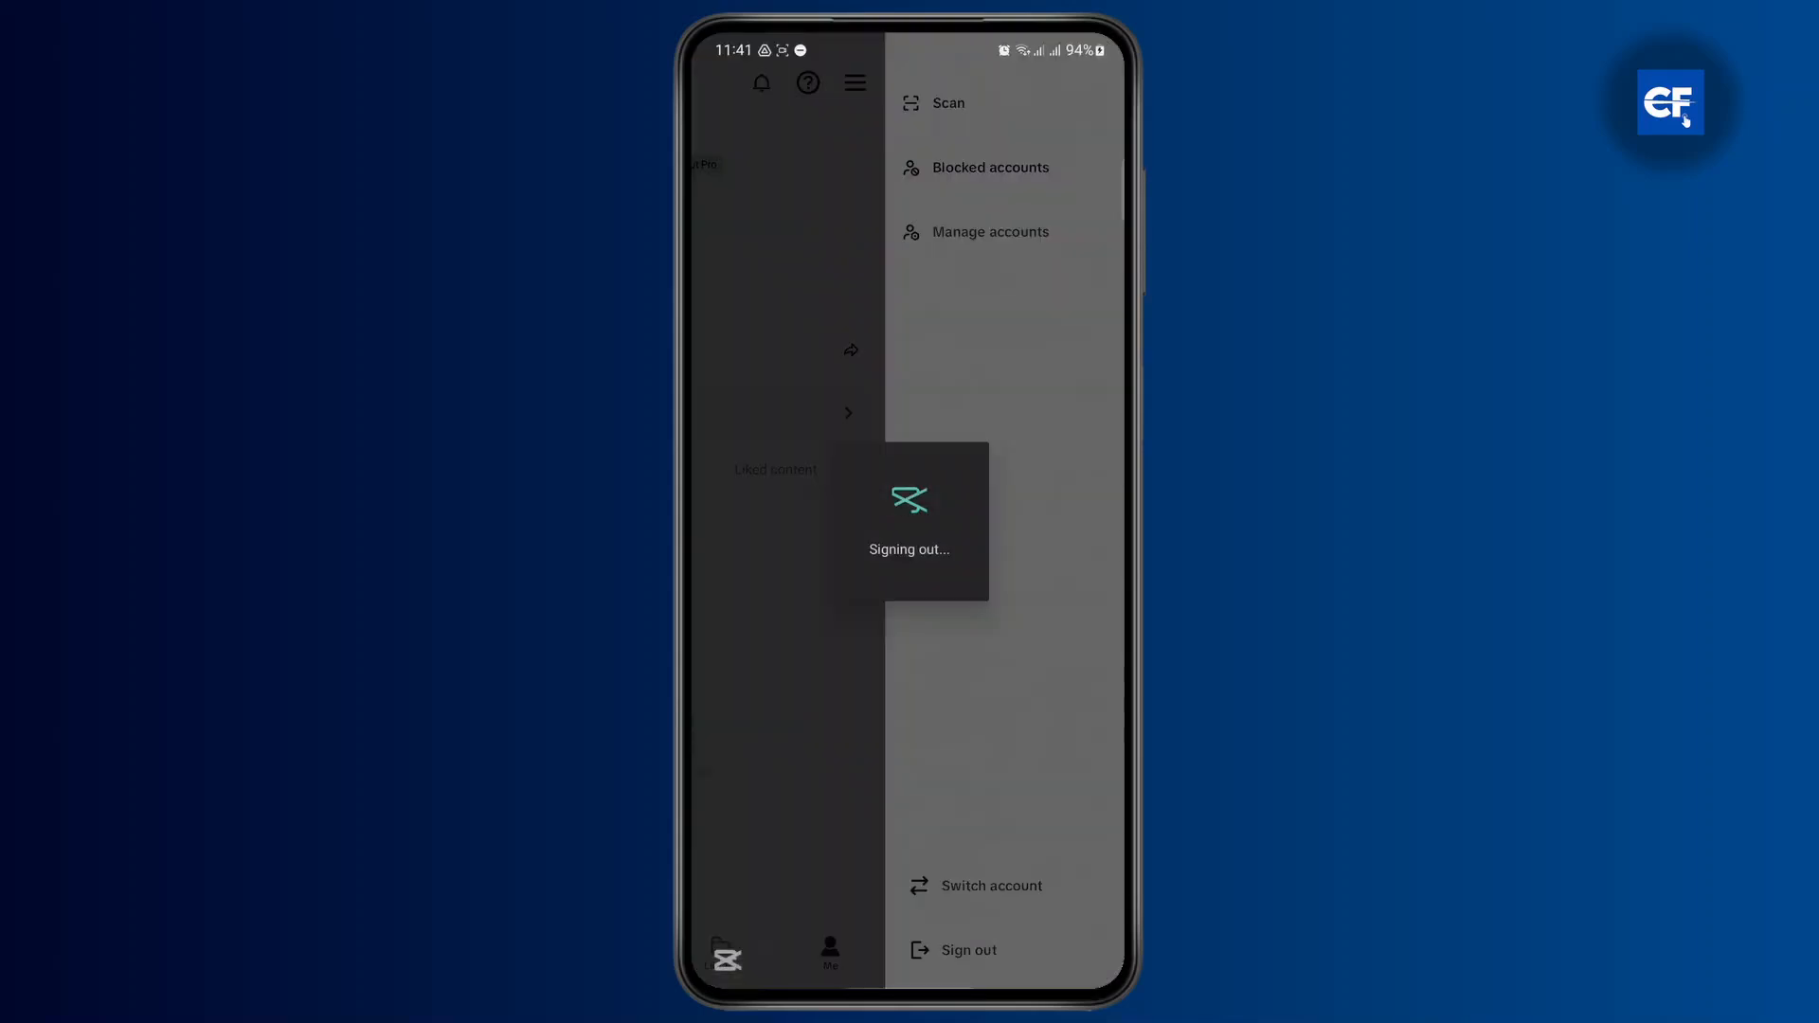
click(969, 949)
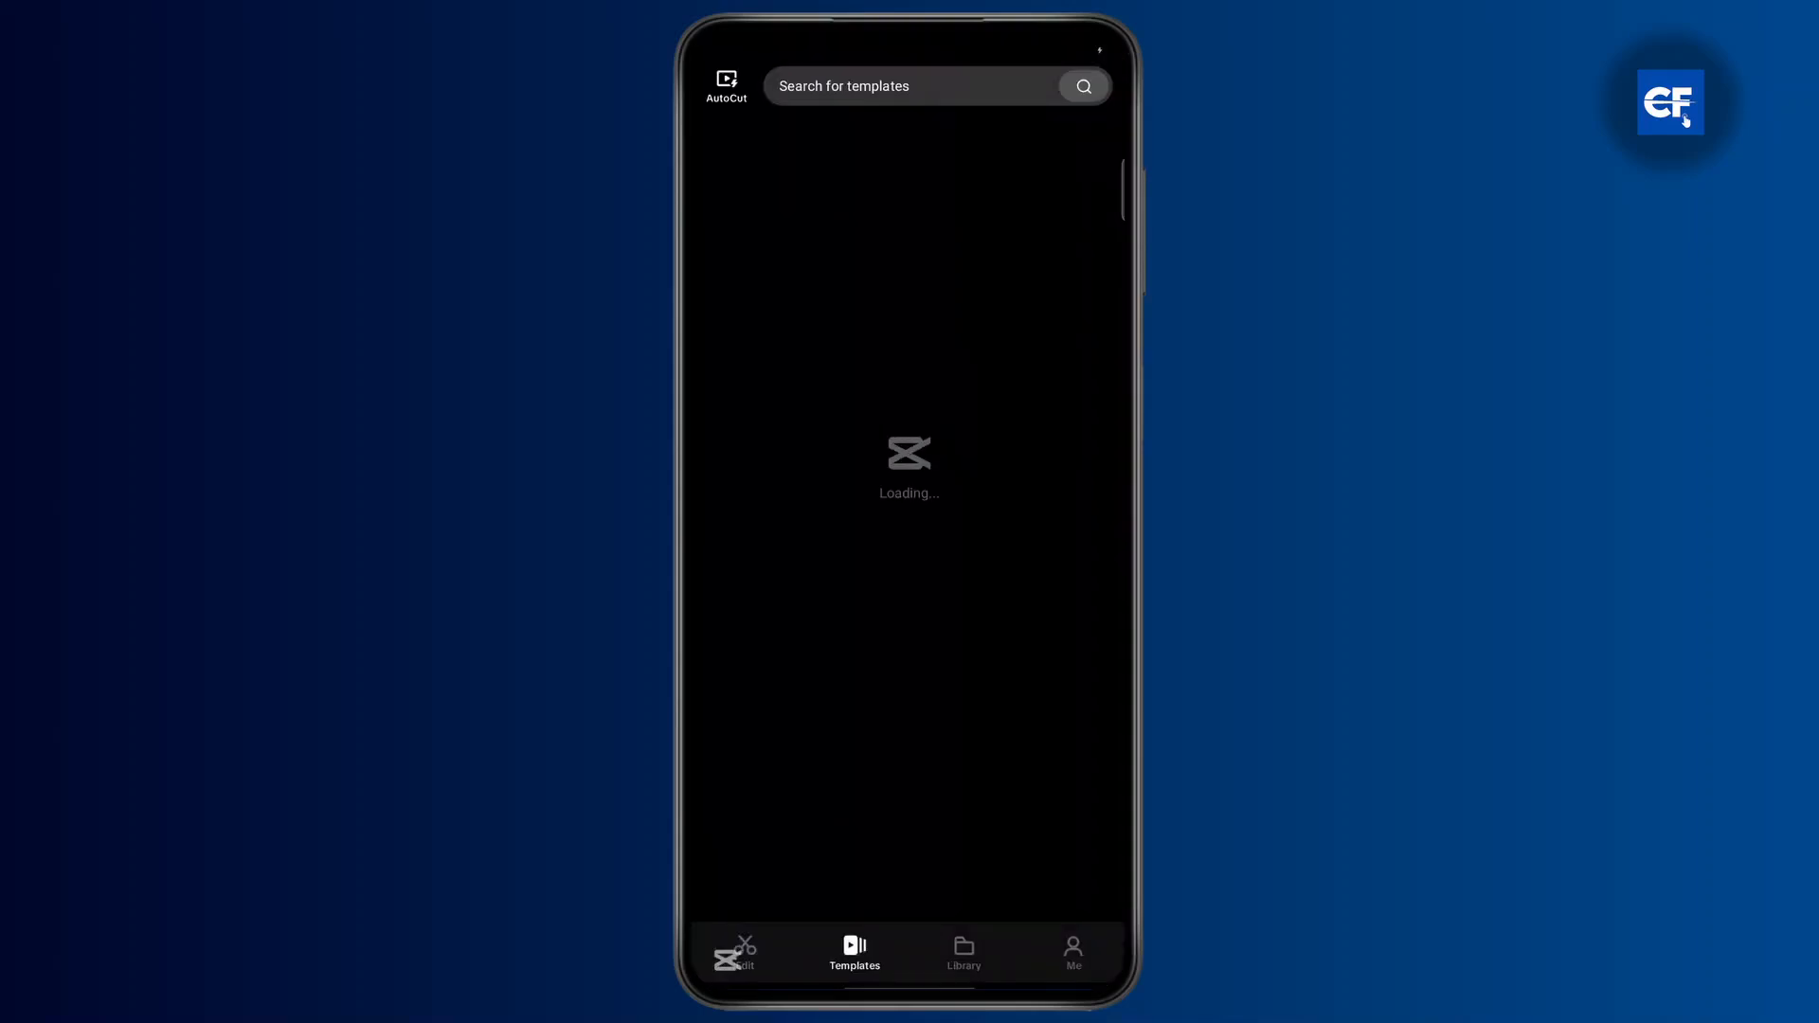